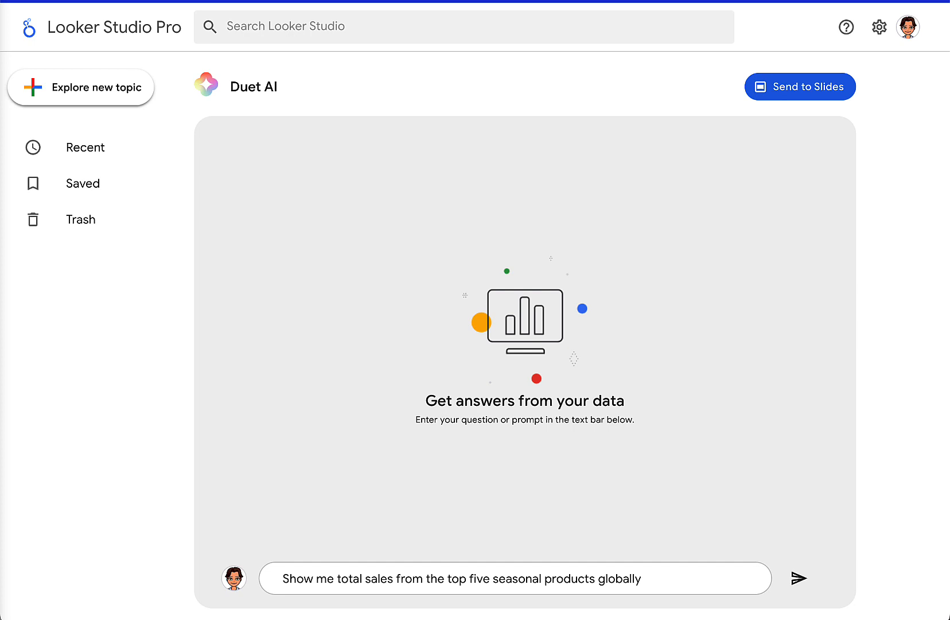
{"action": "mouse_move", "coordinate": [344, 601]}
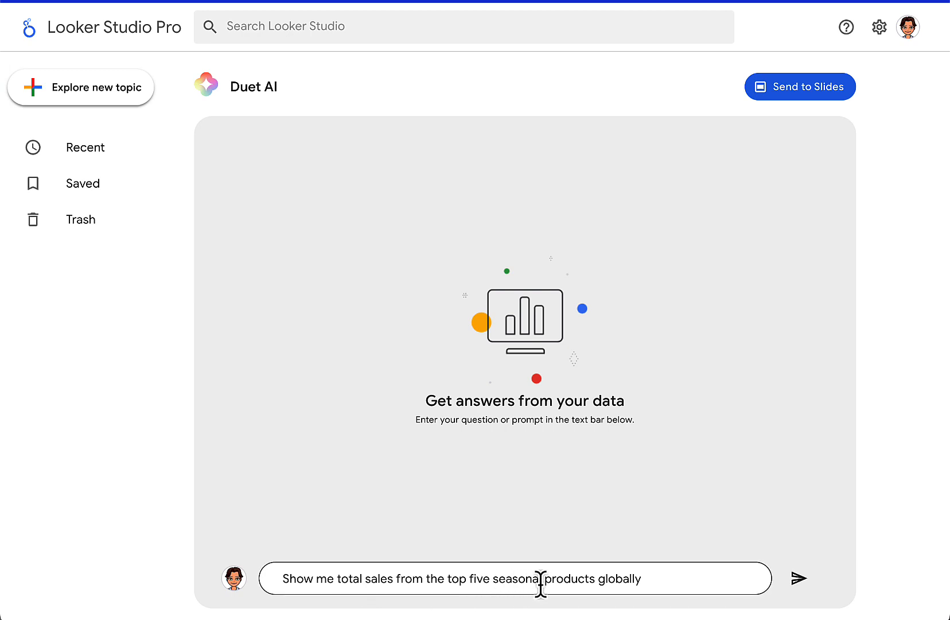
Draft the Duet AI question asking for total sales of the top five seasonal products globally
{"action": "left_click", "coordinate": [661, 578]}
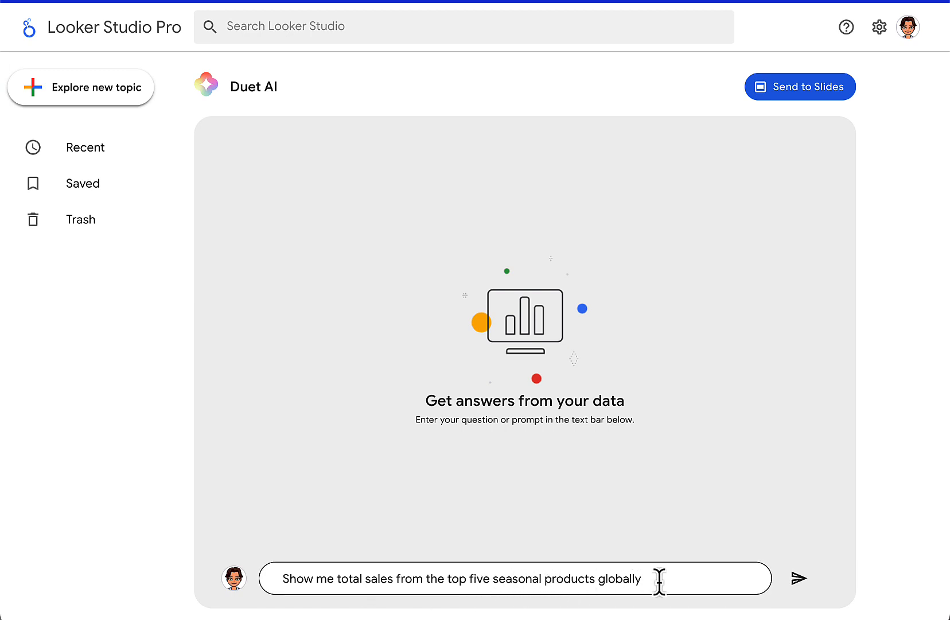
Submit the seasonal sales question, review the answer, and request the demand forecast follow-up
{"action": "left_click", "coordinate": [799, 577]}
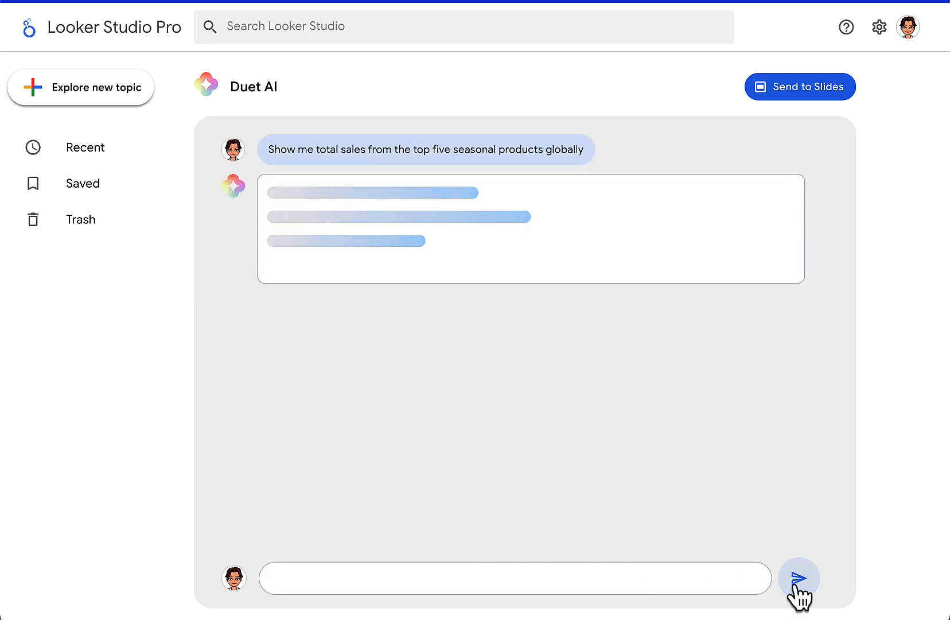
{"action": "left_click", "coordinate": [799, 578]}
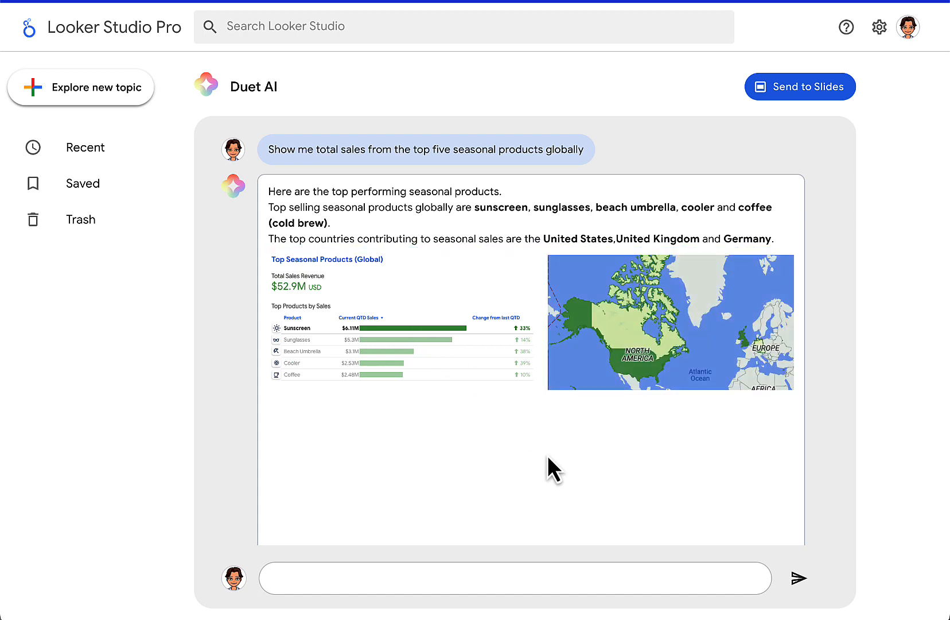
{"action": "mouse_move", "coordinate": [521, 451]}
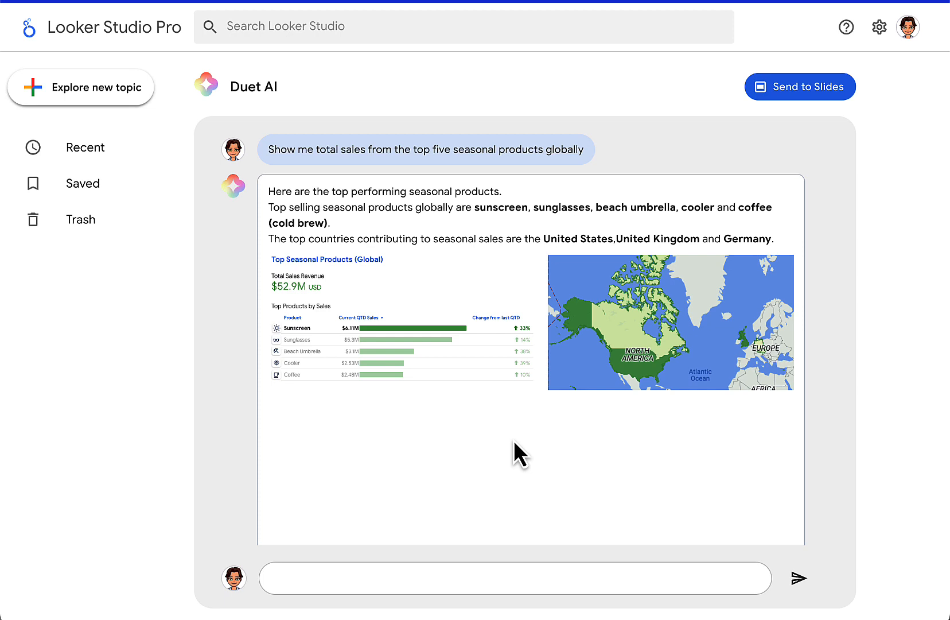
{"action": "scroll", "scroll_direction": "down", "scroll_amount": 3}
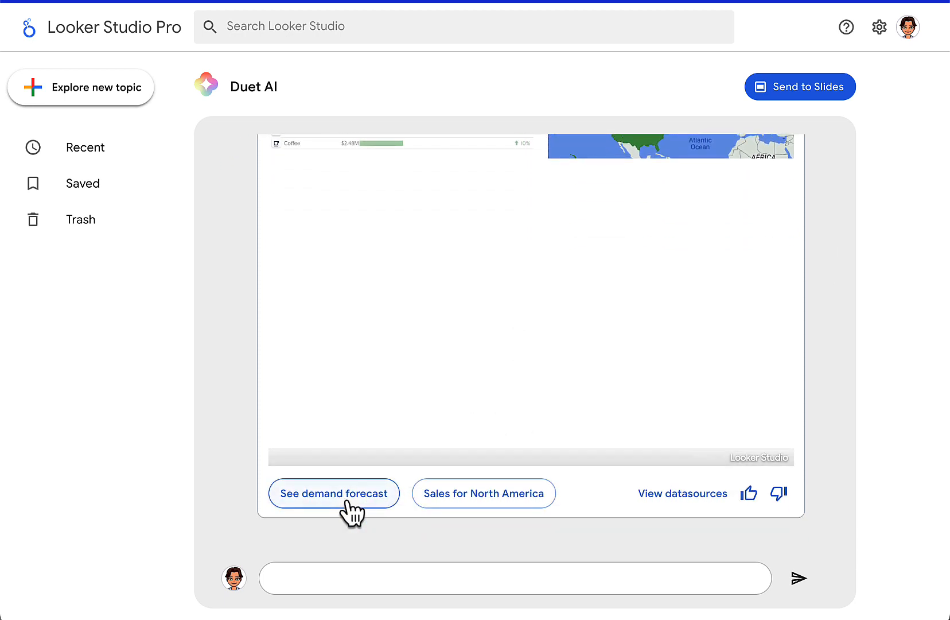
{"action": "left_click", "coordinate": [332, 493]}
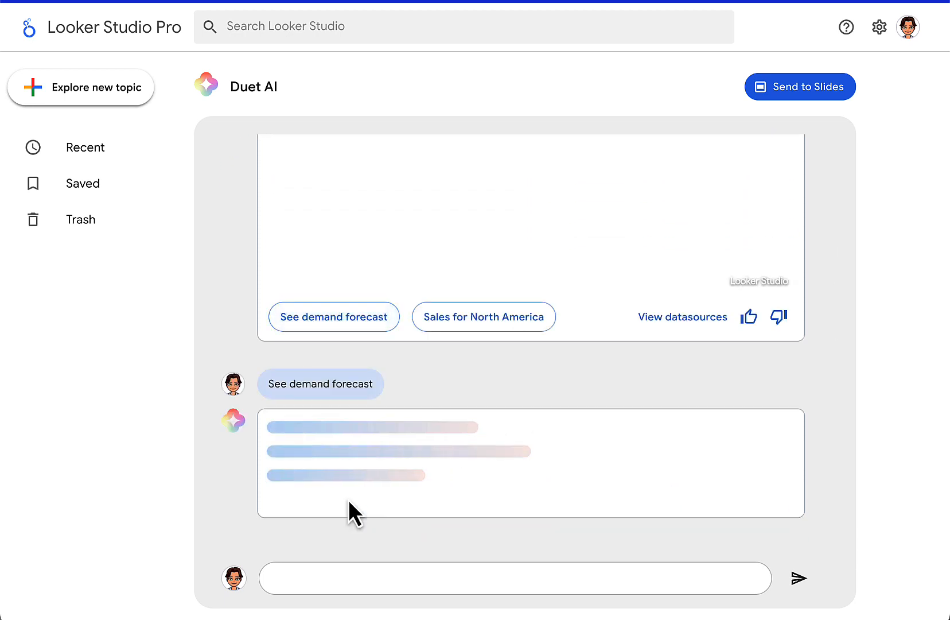
Review the Demand Forecast vs. Inventory chart flagging stockouts and overstock for the top five products
{"action": "left_click", "coordinate": [333, 316]}
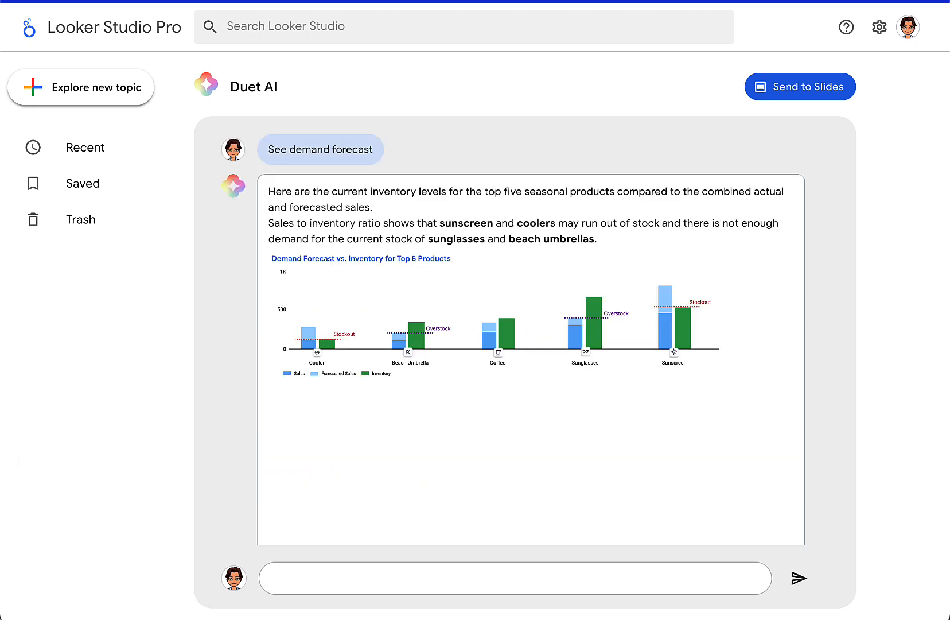
{"action": "mouse_move", "coordinate": [53, 459]}
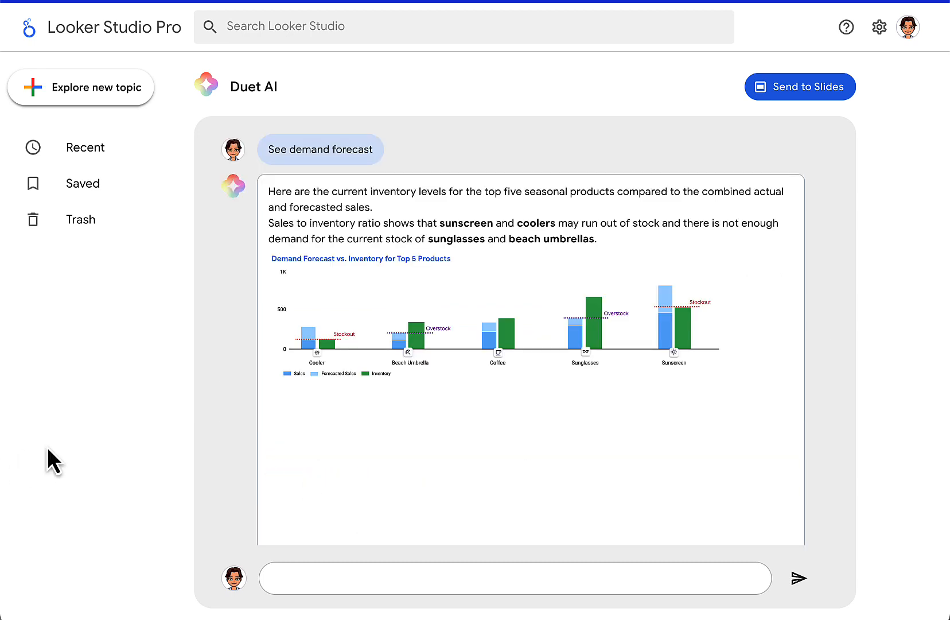
{"action": "mouse_move", "coordinate": [331, 440]}
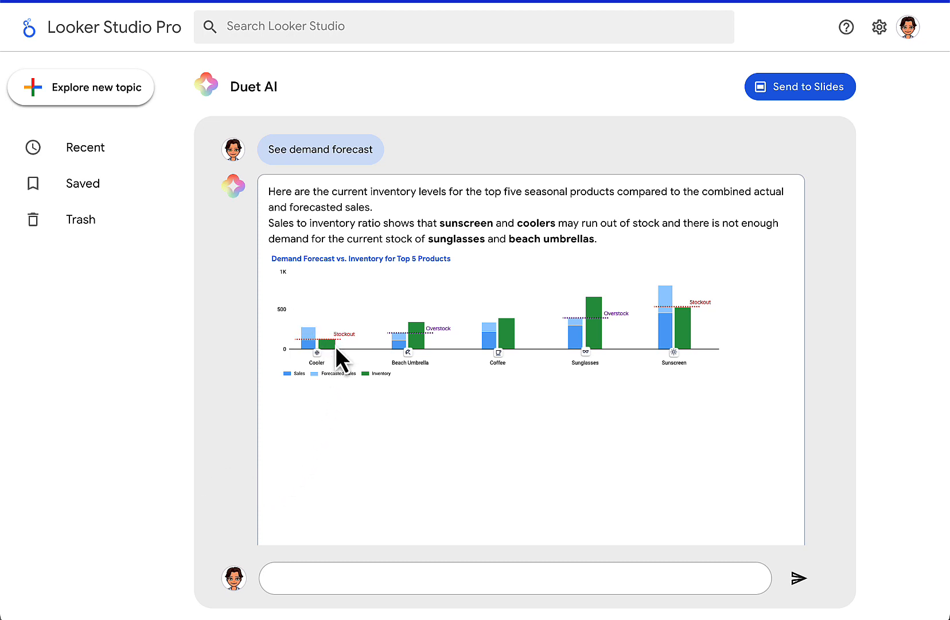
{"action": "mouse_move", "coordinate": [682, 361]}
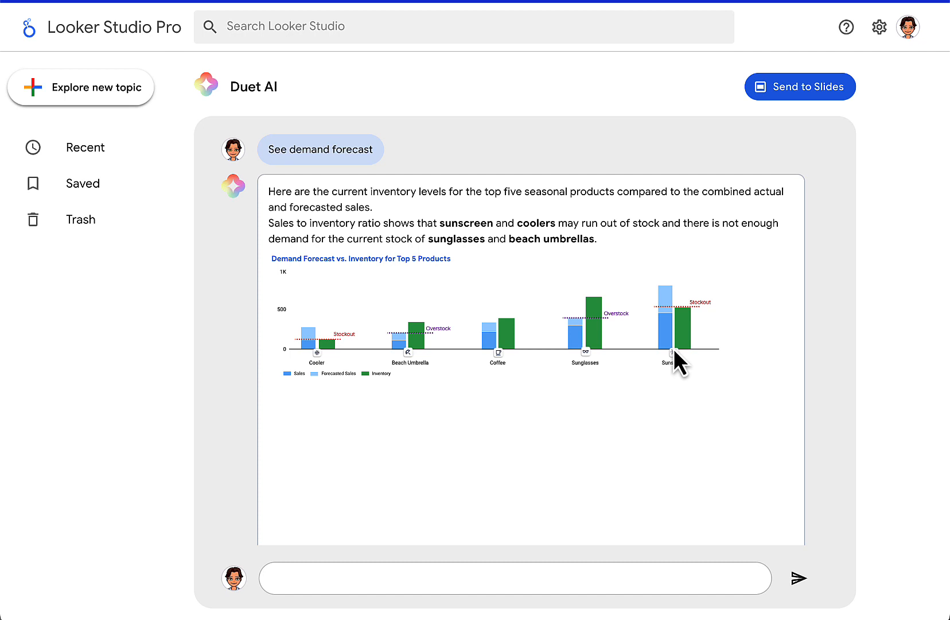
{"action": "mouse_move", "coordinate": [427, 370]}
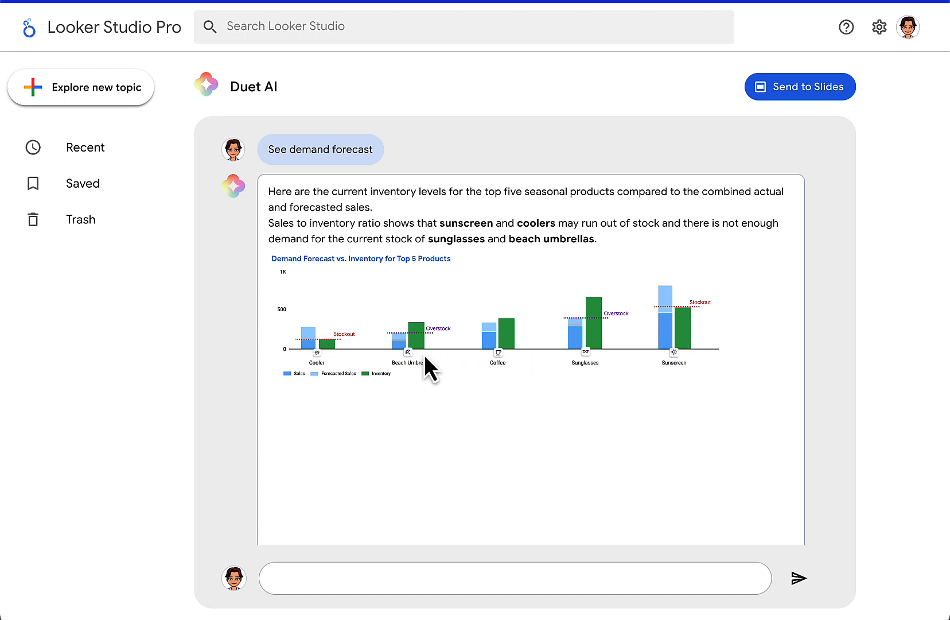
{"action": "mouse_move", "coordinate": [601, 366]}
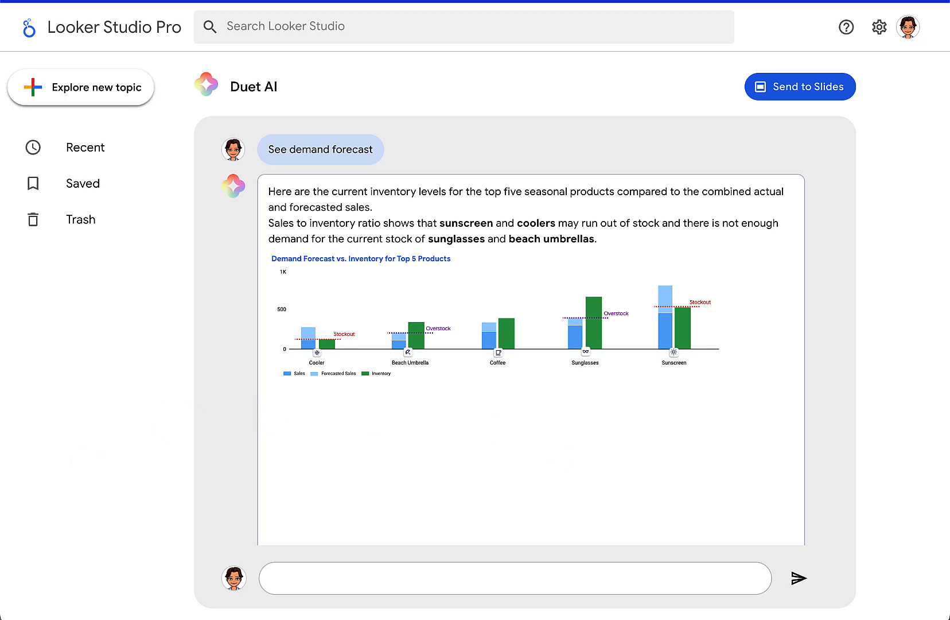
{"action": "mouse_move", "coordinate": [625, 515]}
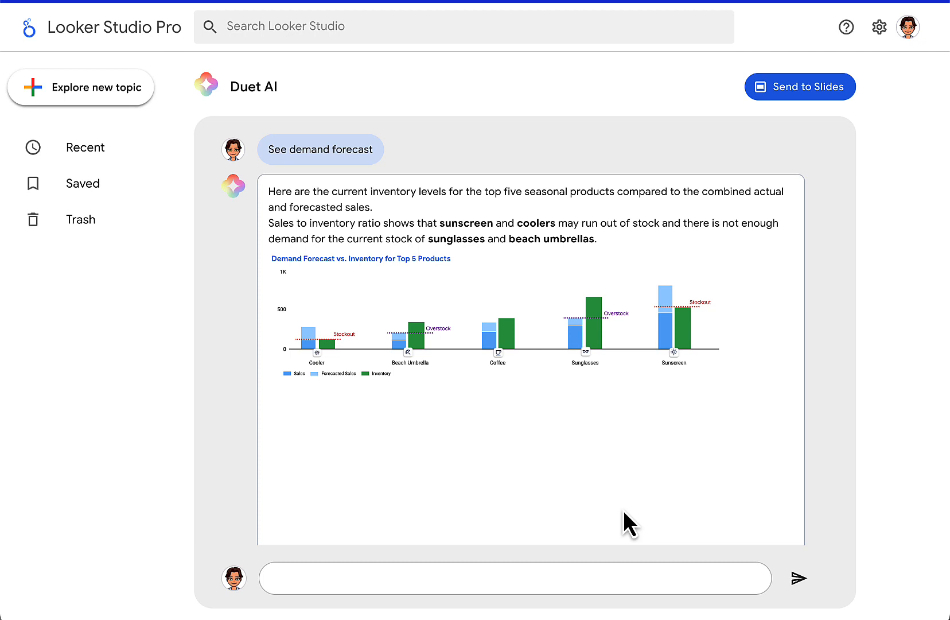
{"action": "mouse_move", "coordinate": [602, 461]}
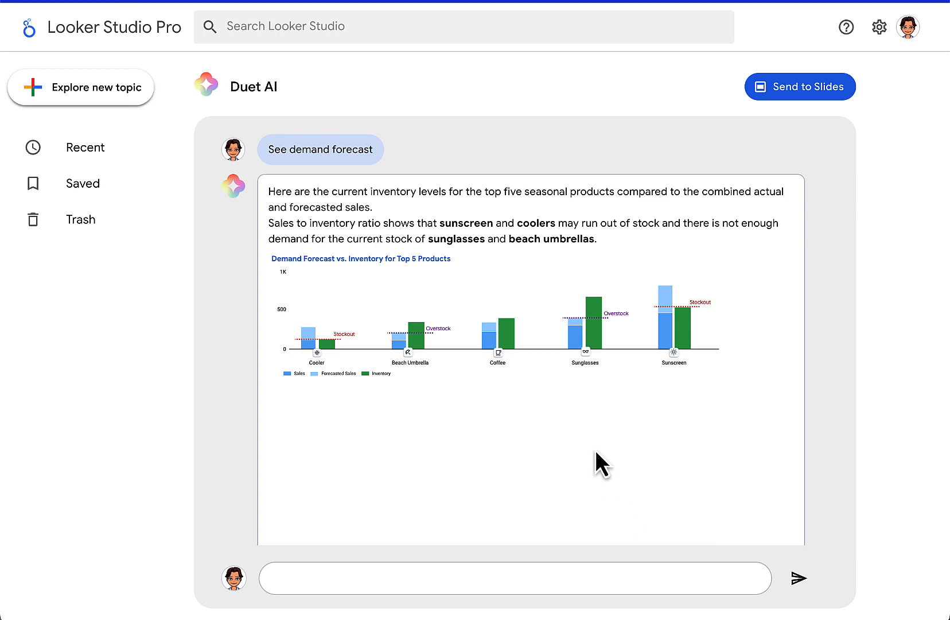
Export the chat to the 'Demand Forecast vs. Inventory for Top 5 Products' Slides deck and view slide 4
{"action": "left_click", "coordinate": [800, 86]}
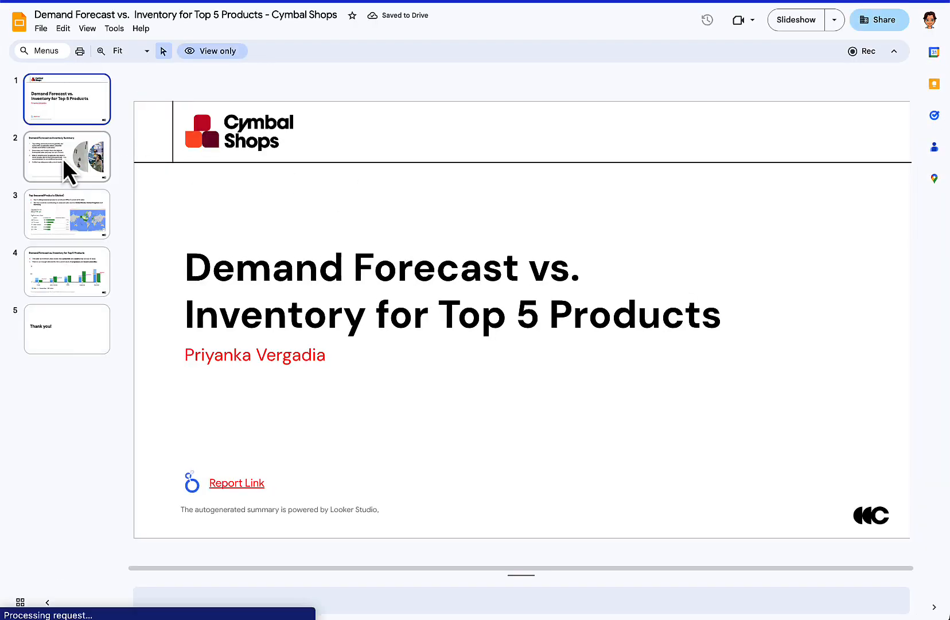
{"action": "left_click", "coordinate": [66, 271]}
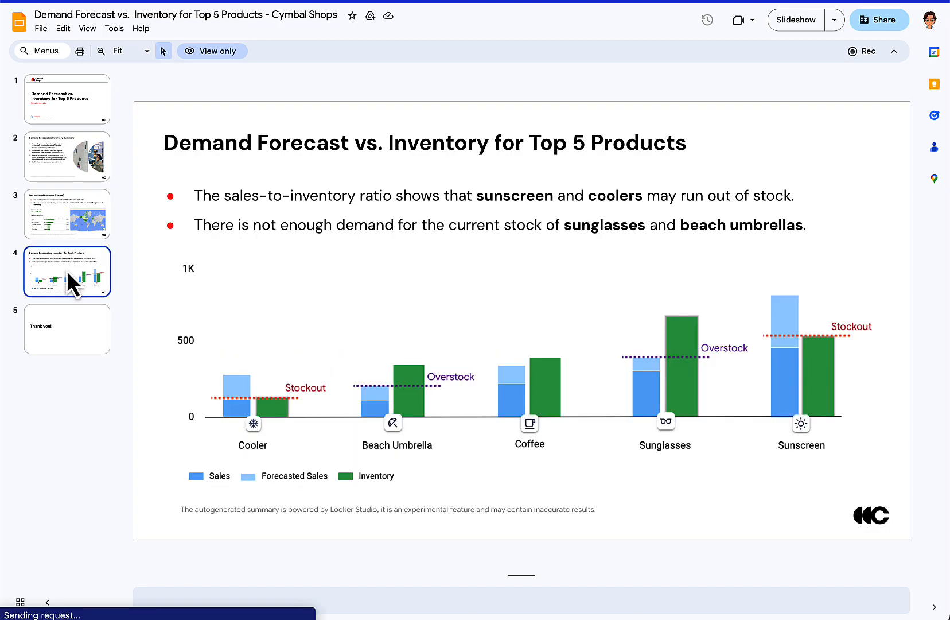